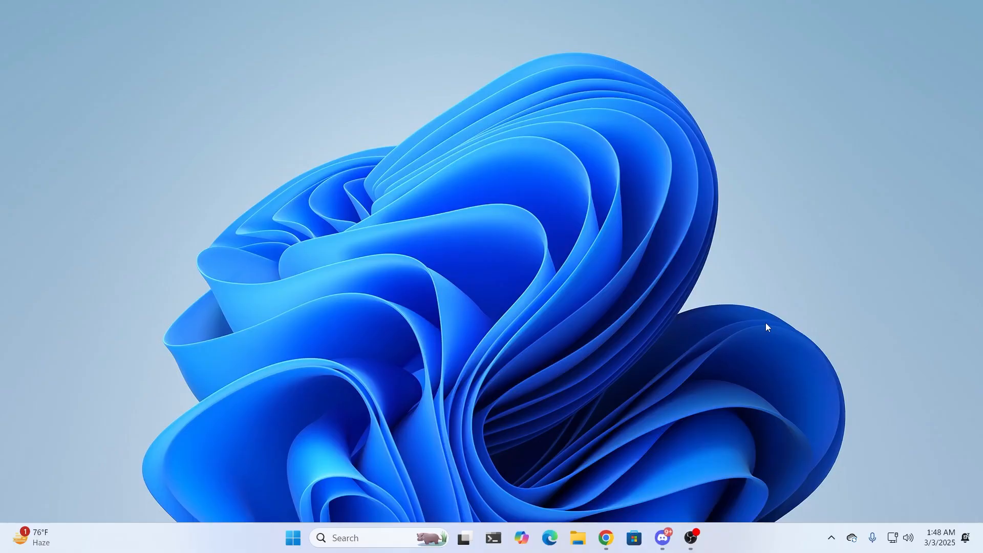
mouse_move(370, 549)
text(power)
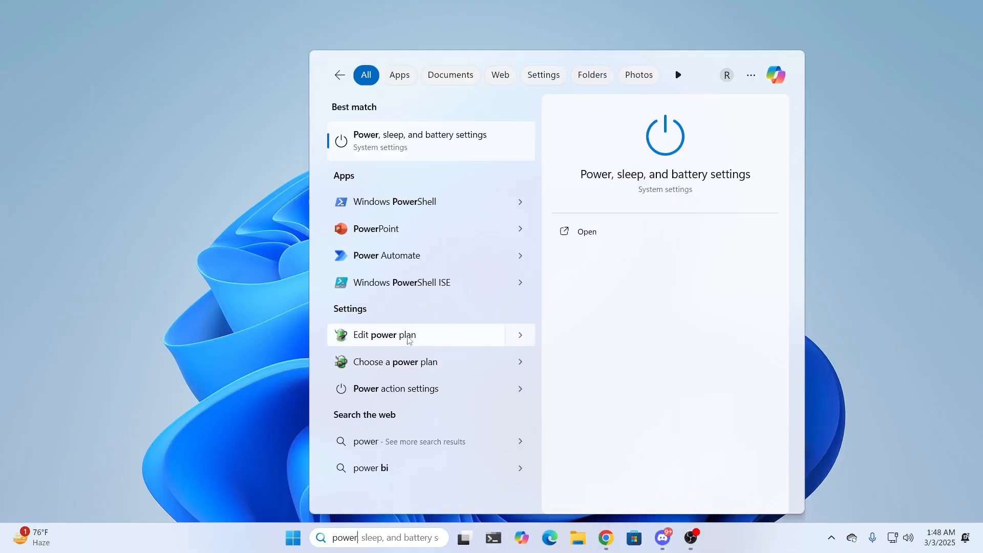
Open the High performance plan's edit page, confirm timeouts at Never, and go to its advanced power settings
click(384, 334)
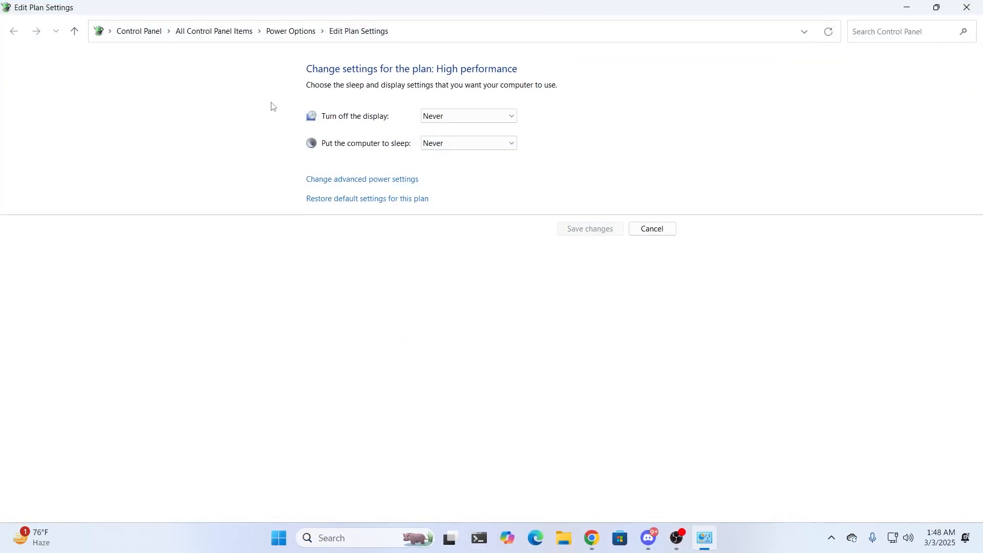
mouse_move(369, 121)
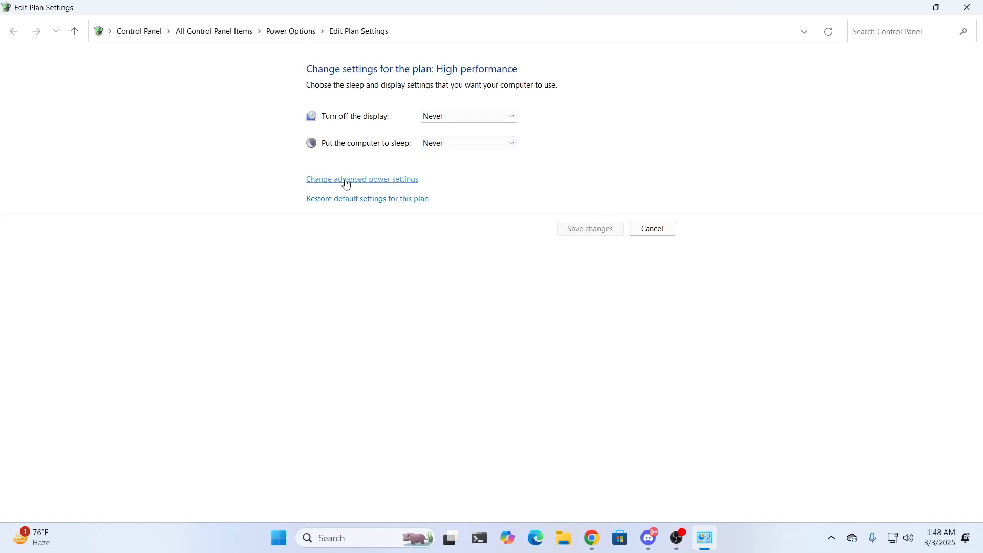
mouse_move(378, 186)
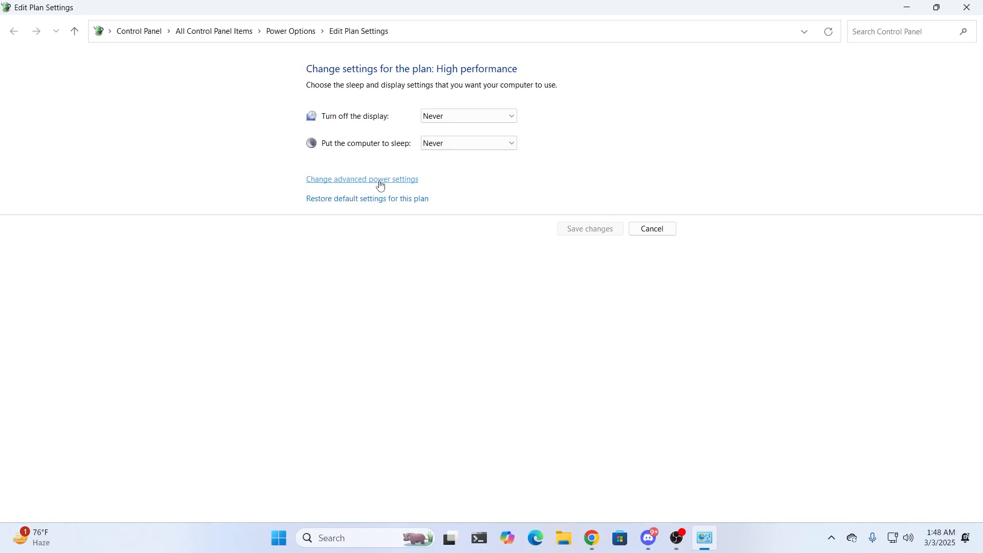
click(361, 179)
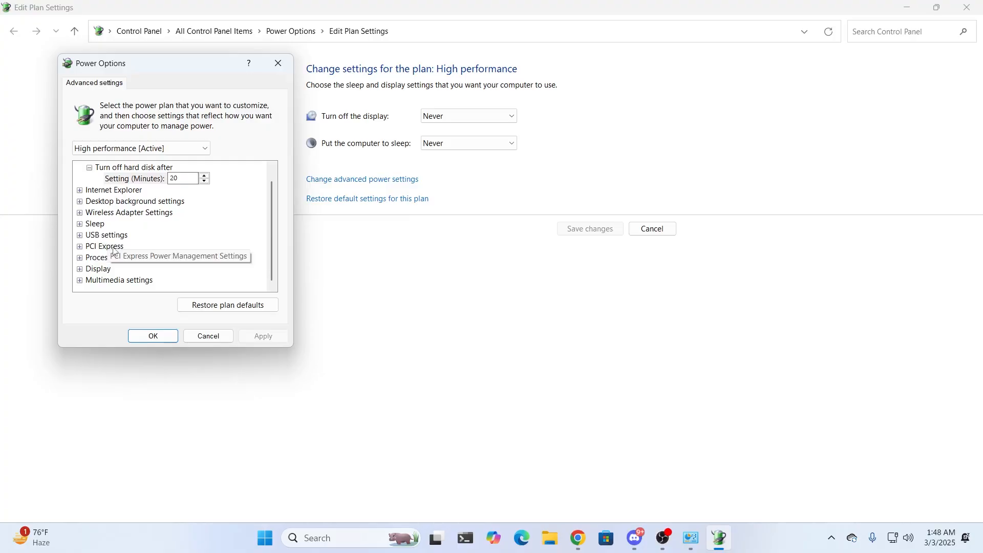
Set PCI Express Link State Power Management to Off, apply, and close the power options
click(79, 246)
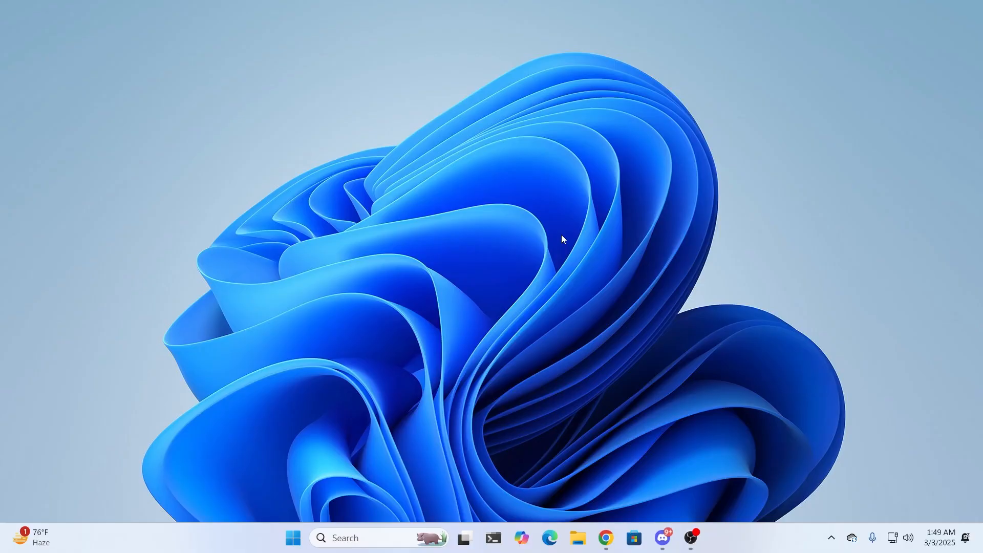
Open Display settings from the desktop context menu, showing 125% scale and 1920 × 1080 resolution
right_click(562, 240)
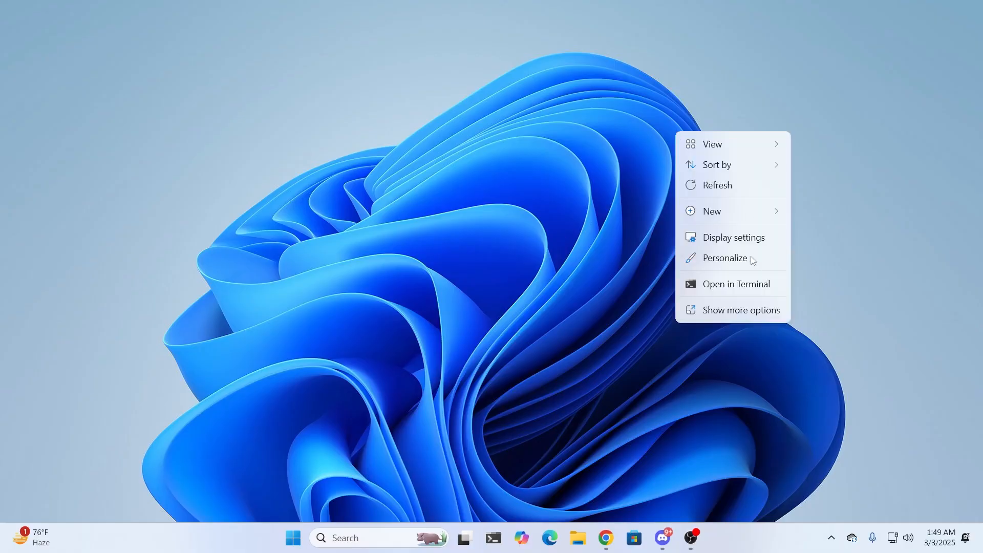
click(733, 236)
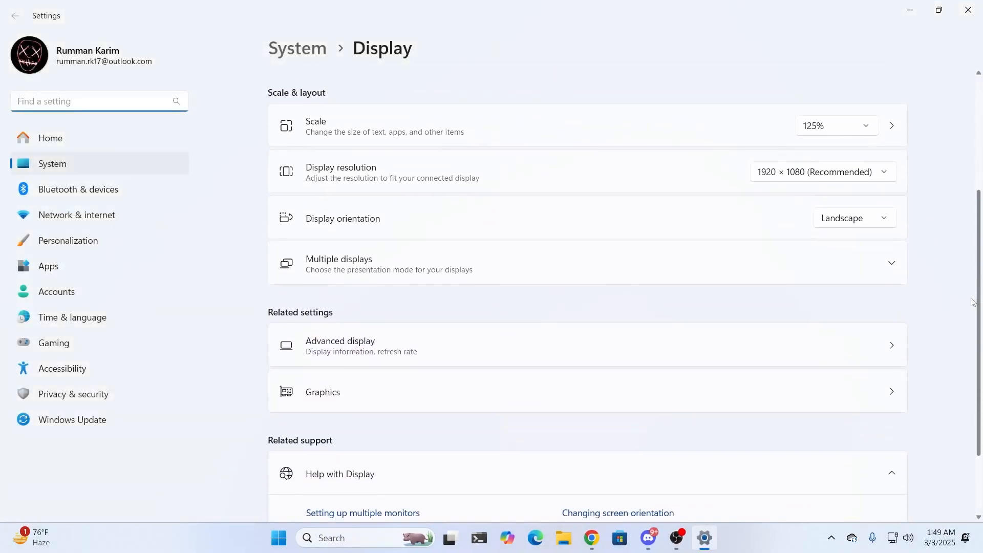
scroll(down, 3)
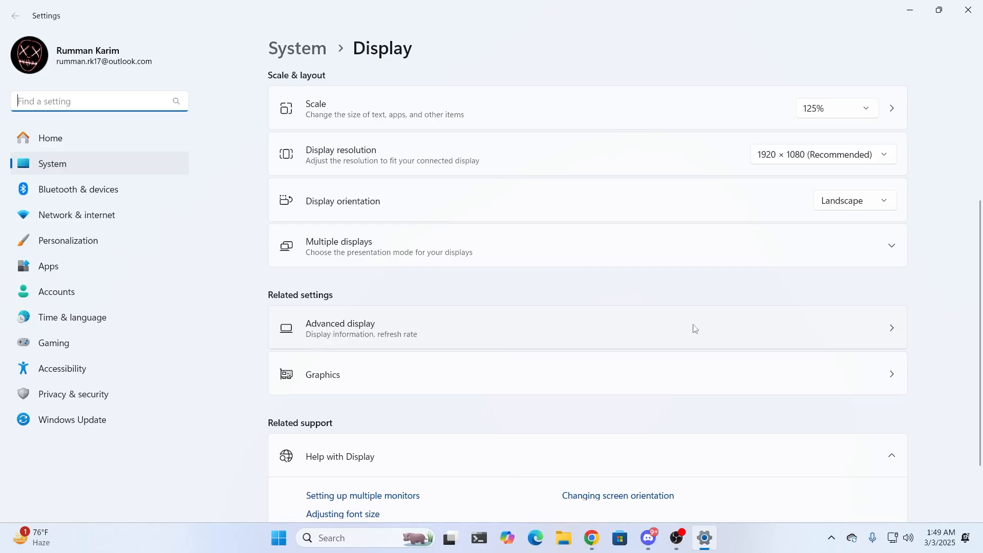
Check Advanced display's refresh rate options and keep 74.97 Hz, then close Settings
click(361, 328)
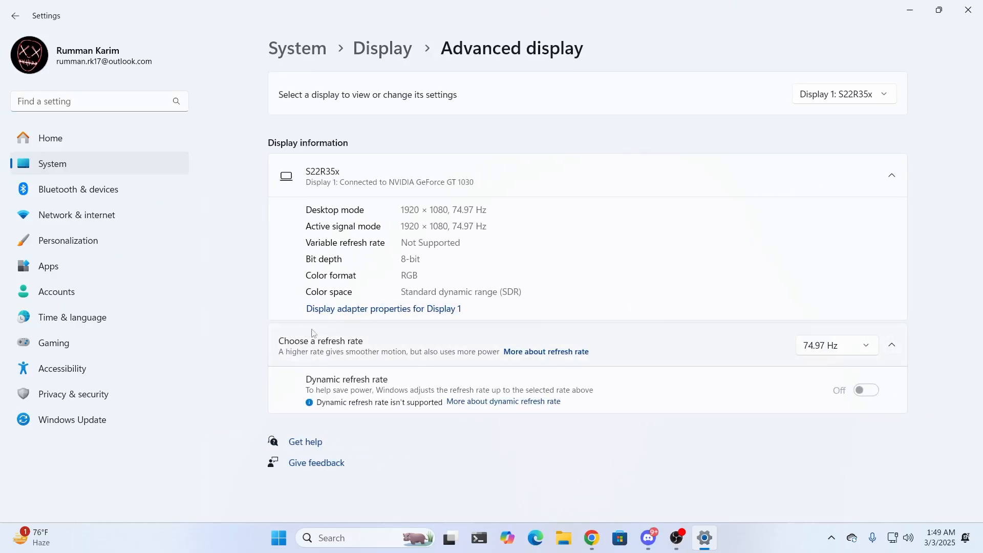
mouse_move(856, 351)
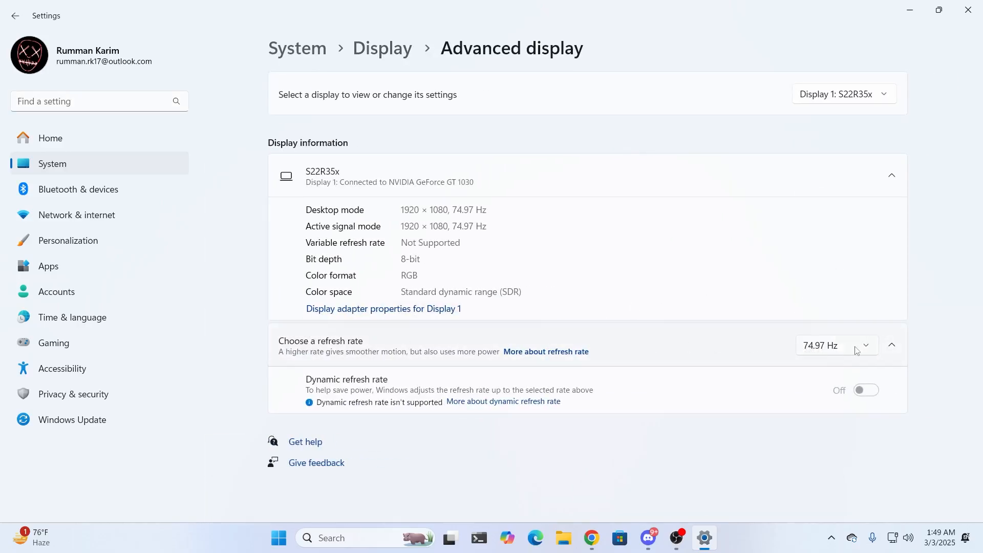
click(835, 345)
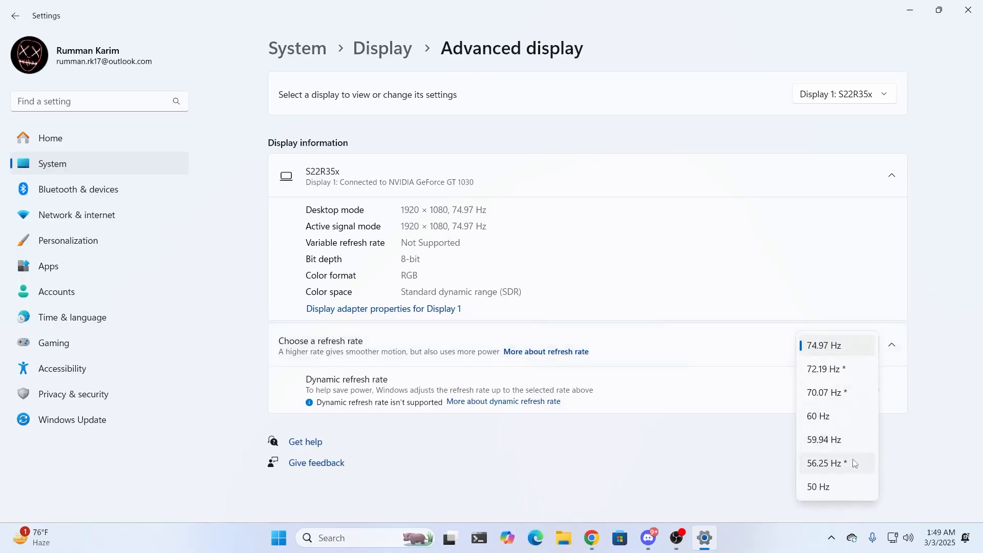
mouse_move(828, 439)
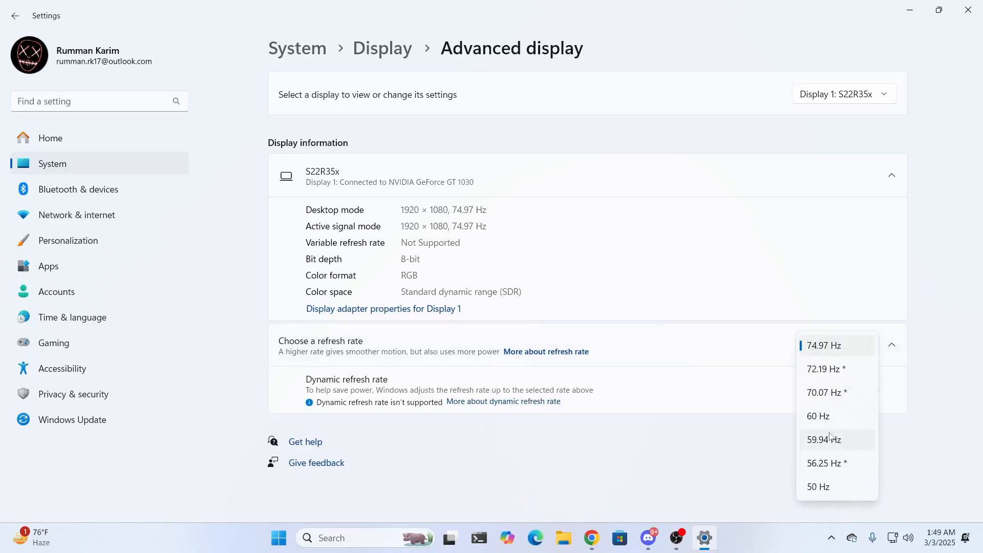
mouse_move(895, 384)
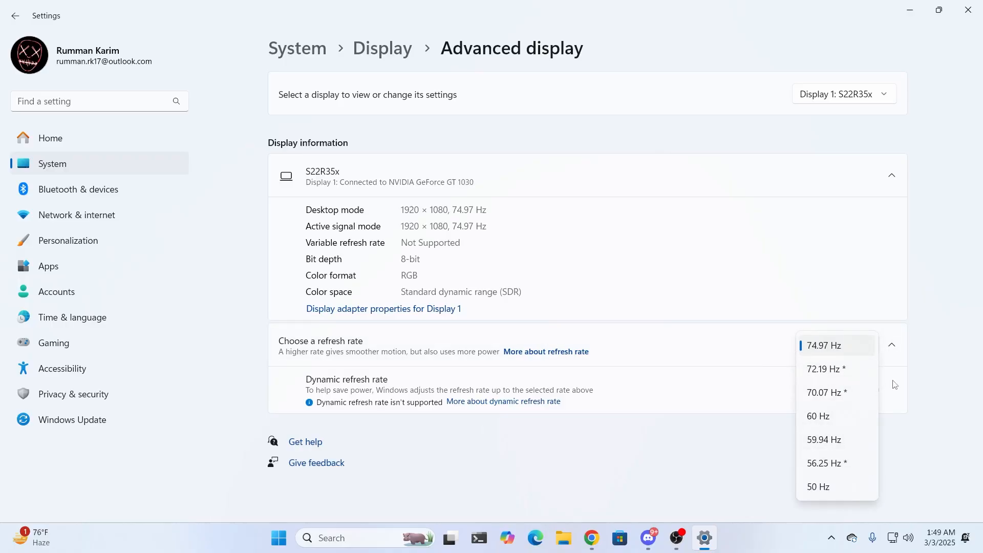
mouse_move(898, 375)
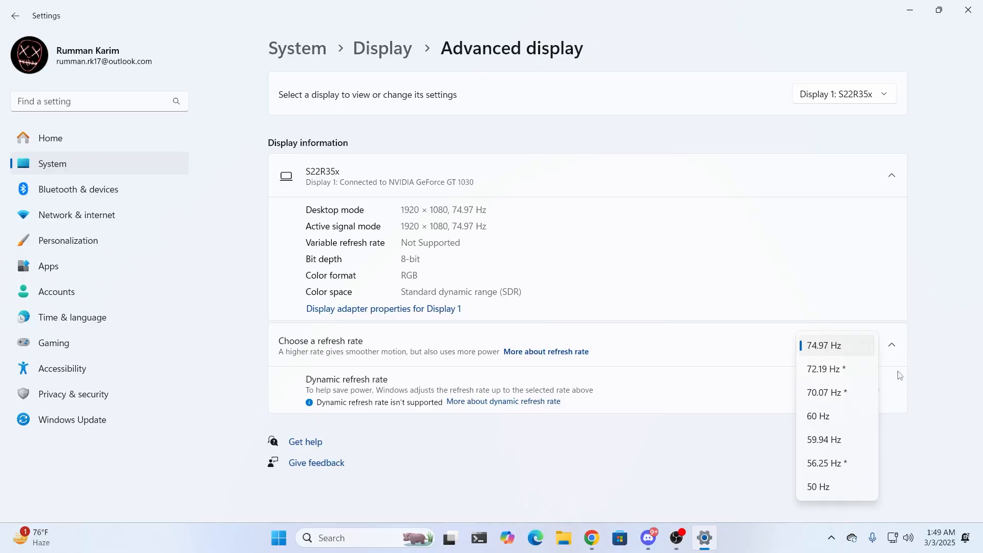
click(823, 345)
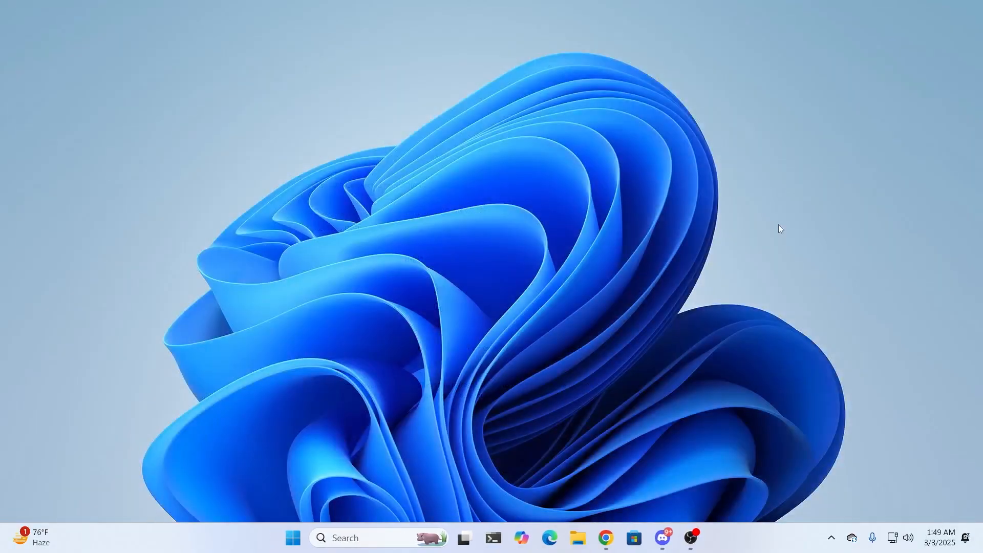
mouse_move(844, 236)
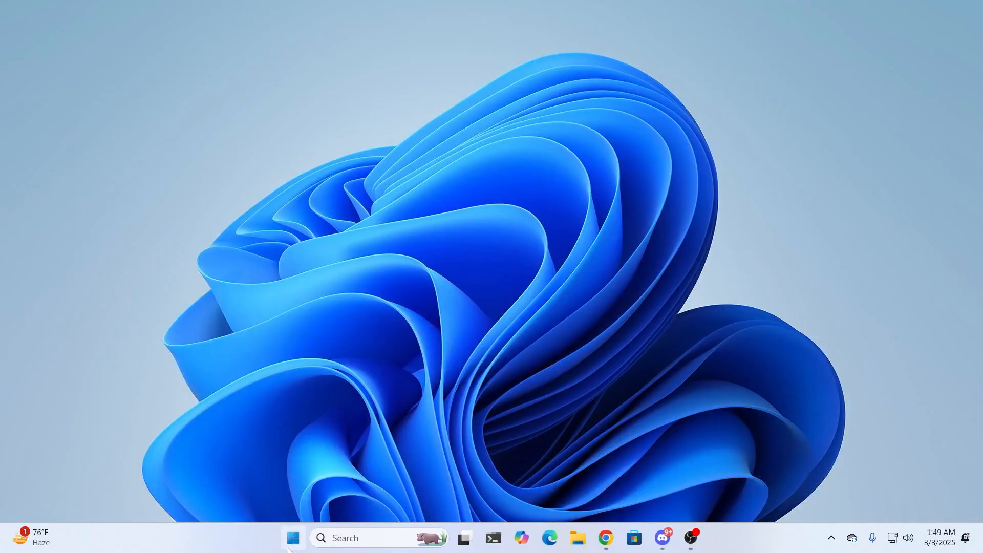
Open Device Manager from the Start button menu and select the NVIDIA GeForce GT 1030 under Display adapters
right_click(292, 537)
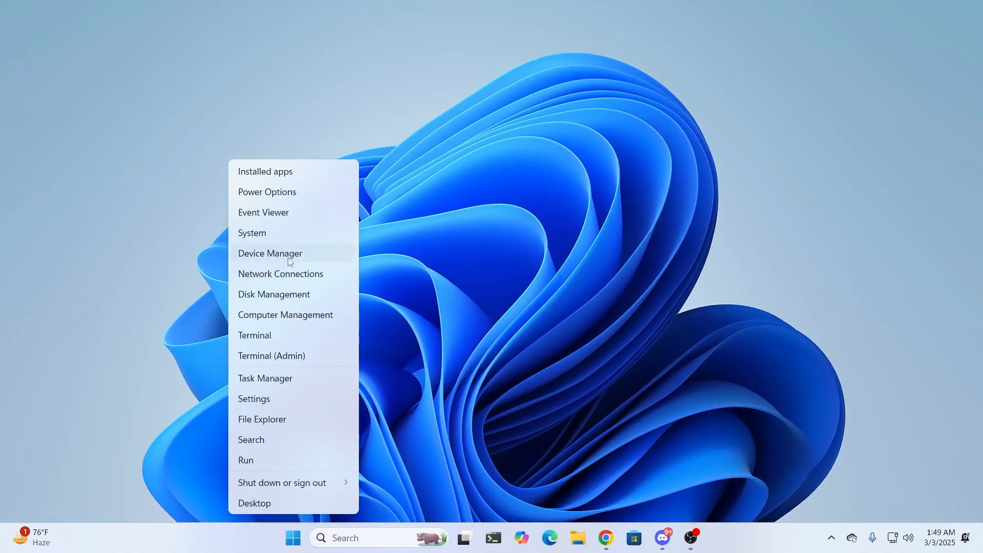
click(269, 252)
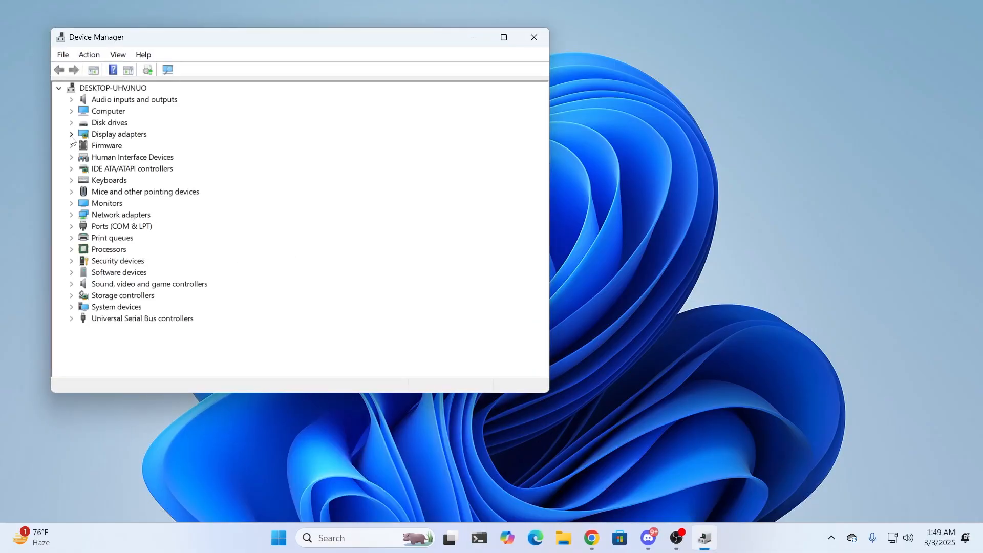
click(71, 134)
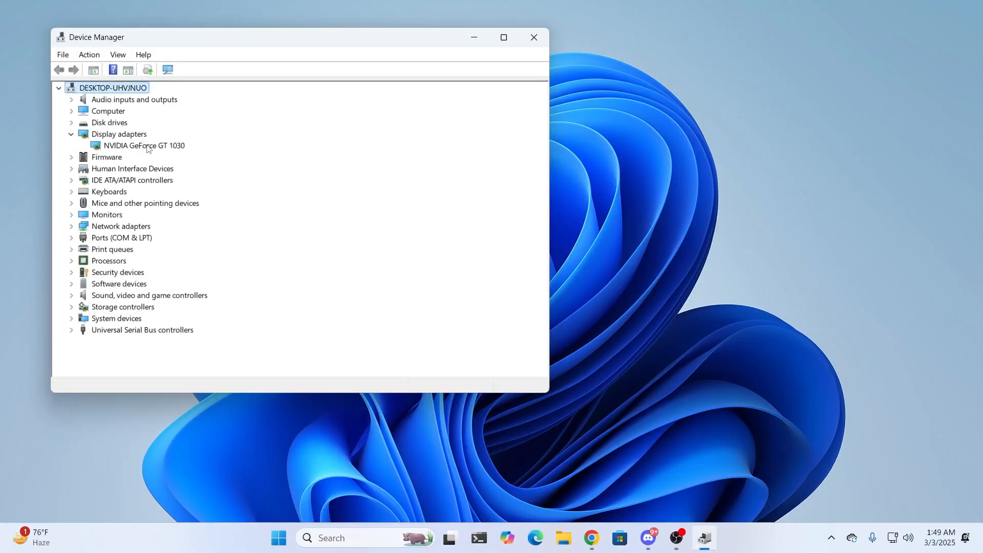
click(144, 144)
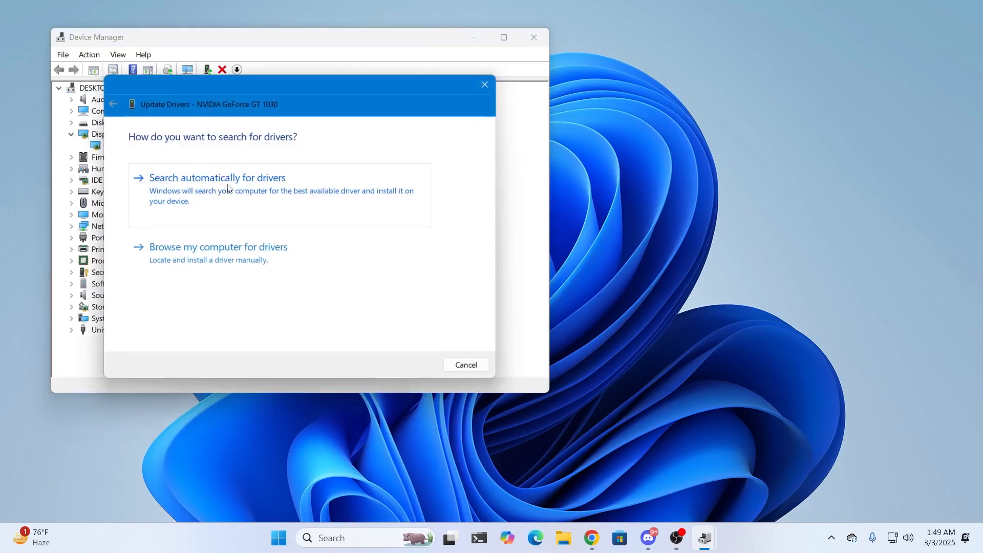
Search automatically for drivers, confirm the best GT 1030 driver is installed, and close Device Manager
click(217, 177)
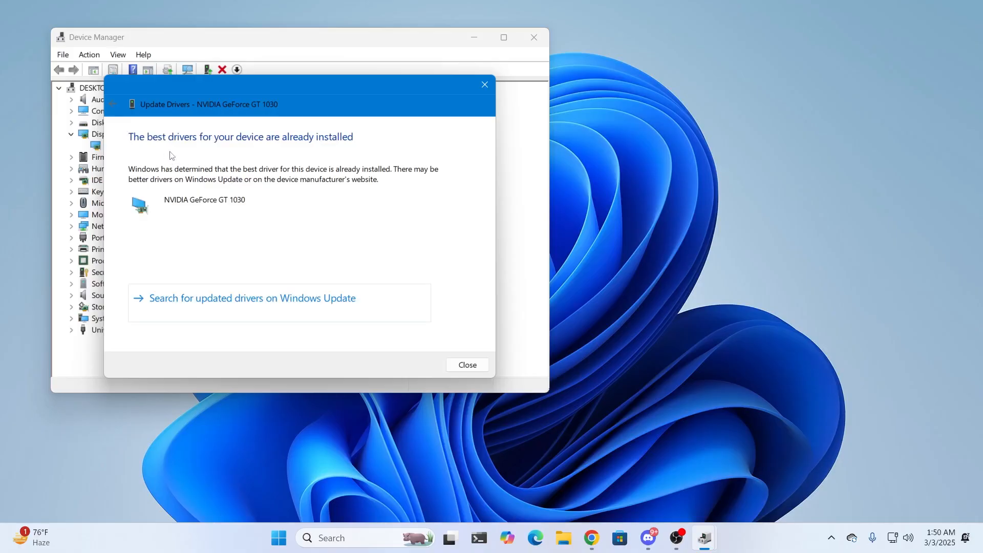
click(467, 364)
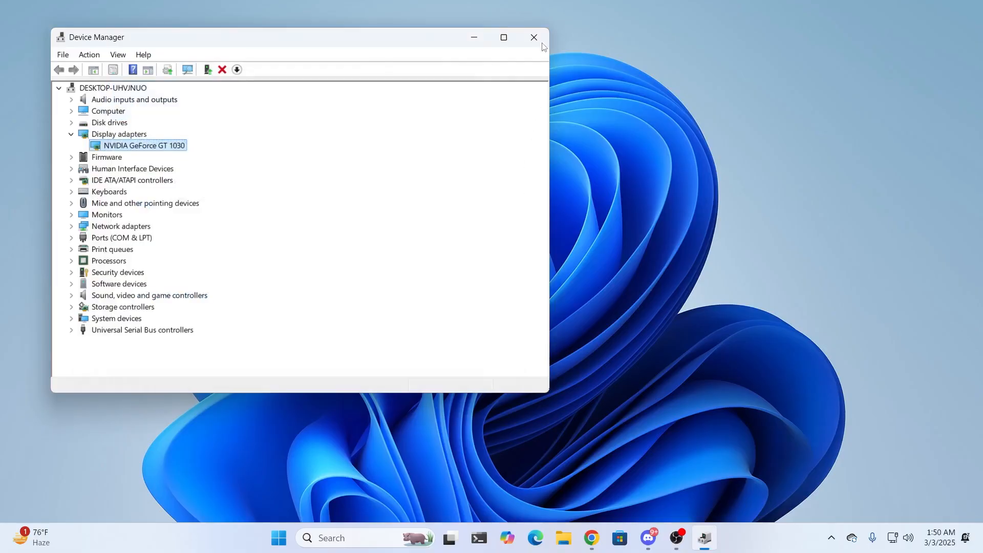
click(533, 37)
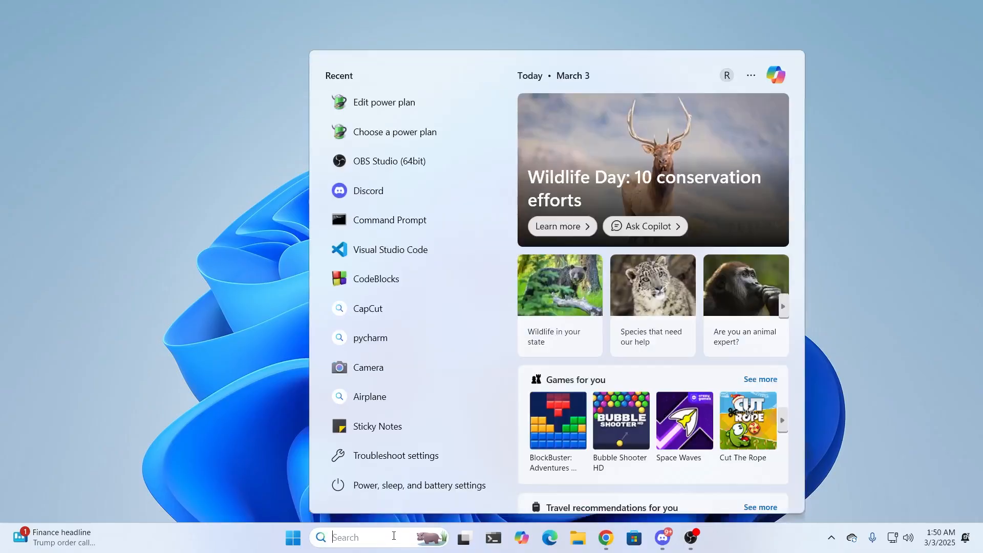
Search Windows for 'update' to find the Check for updates setting
text(update)
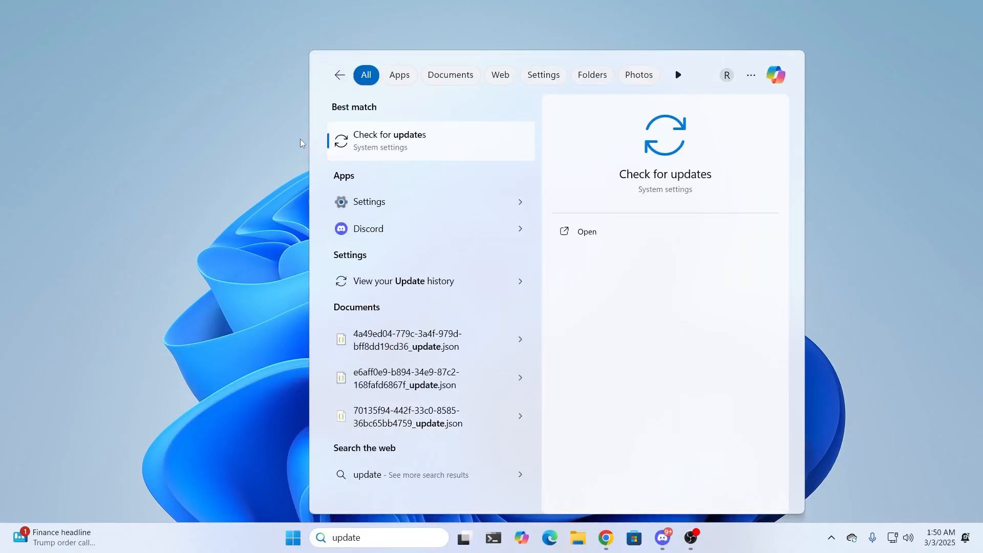
mouse_move(506, 168)
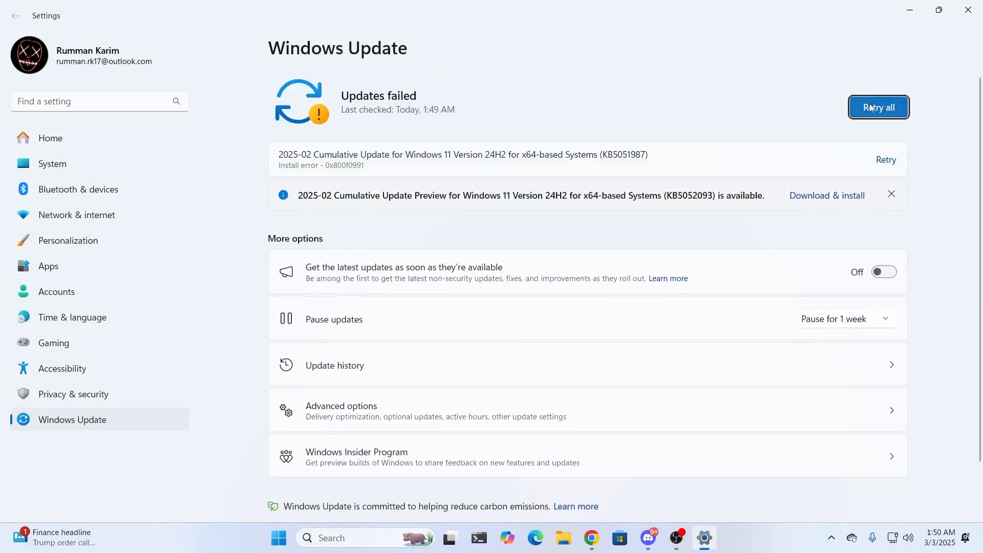
Retry all failed updates on the Windows Update page so a fresh check begins
click(878, 107)
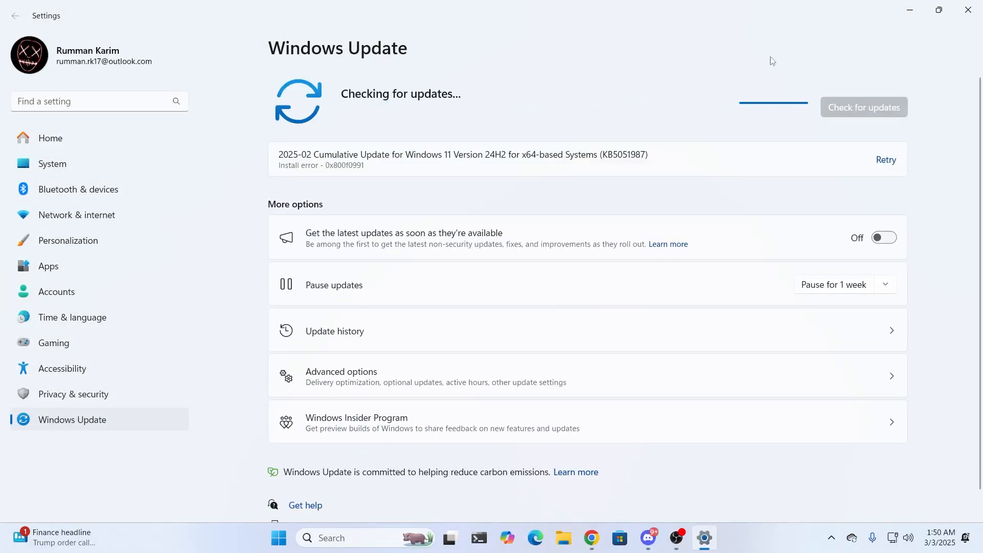
mouse_move(785, 82)
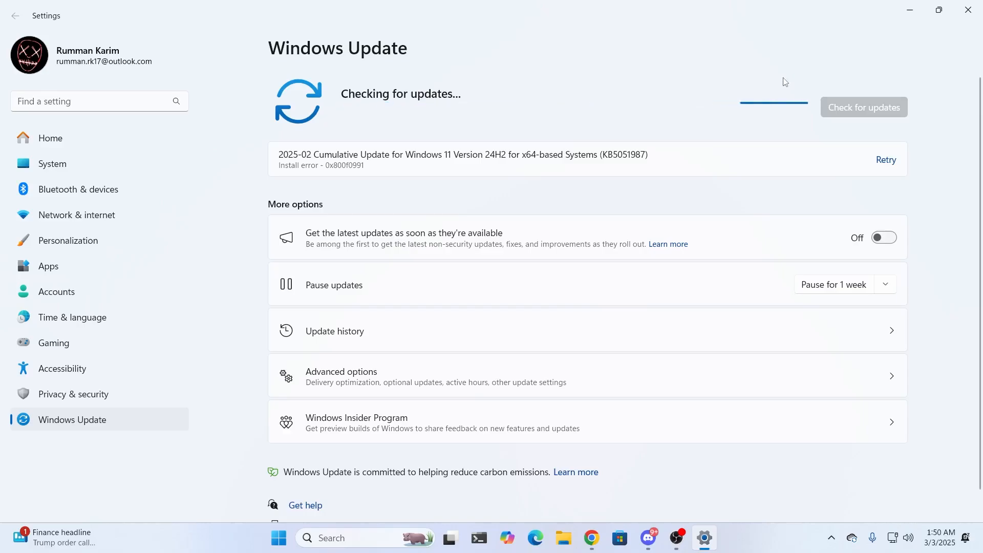
mouse_move(775, 82)
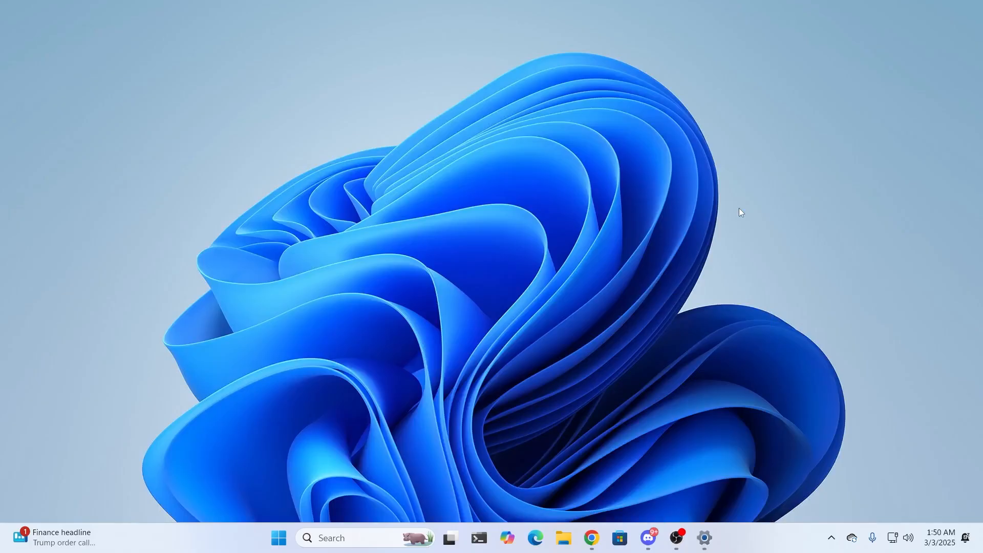
mouse_move(736, 171)
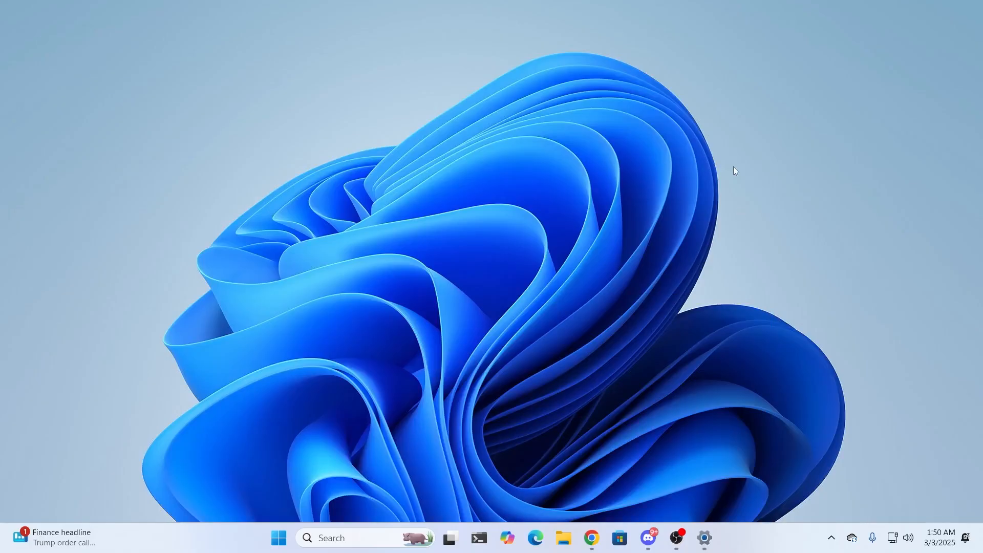